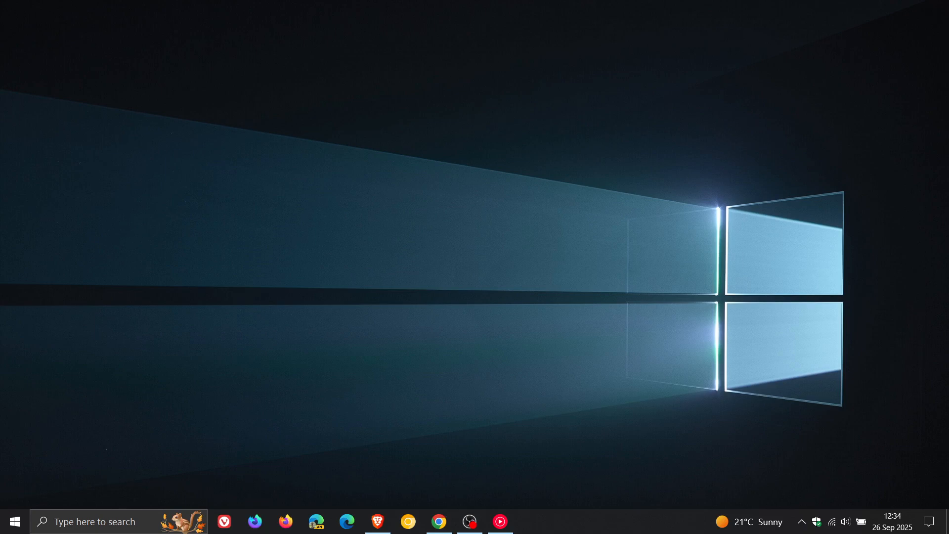
pyautogui.moveTo(859, 377)
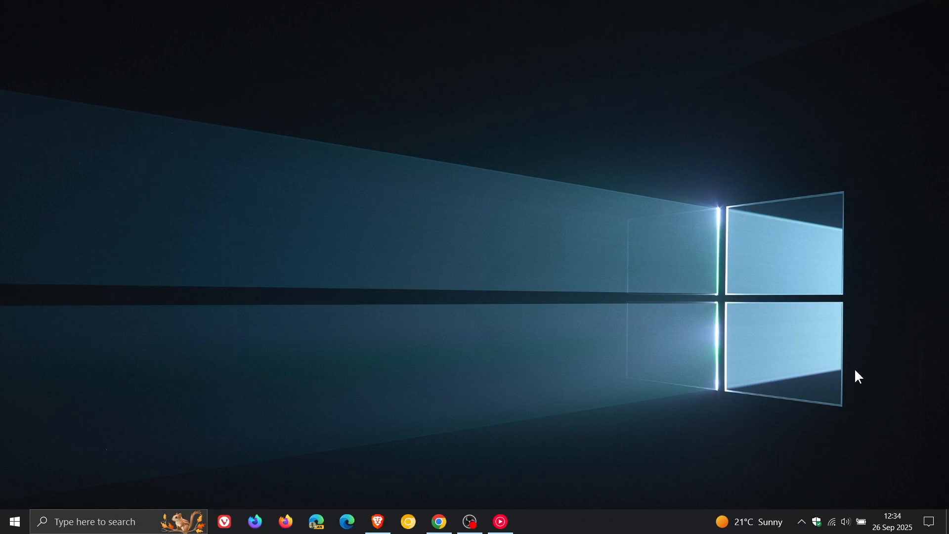
# - Check the taskbar calendar, then bring up the Windows Update page showing ESU enrollment
pyautogui.click(893, 521)
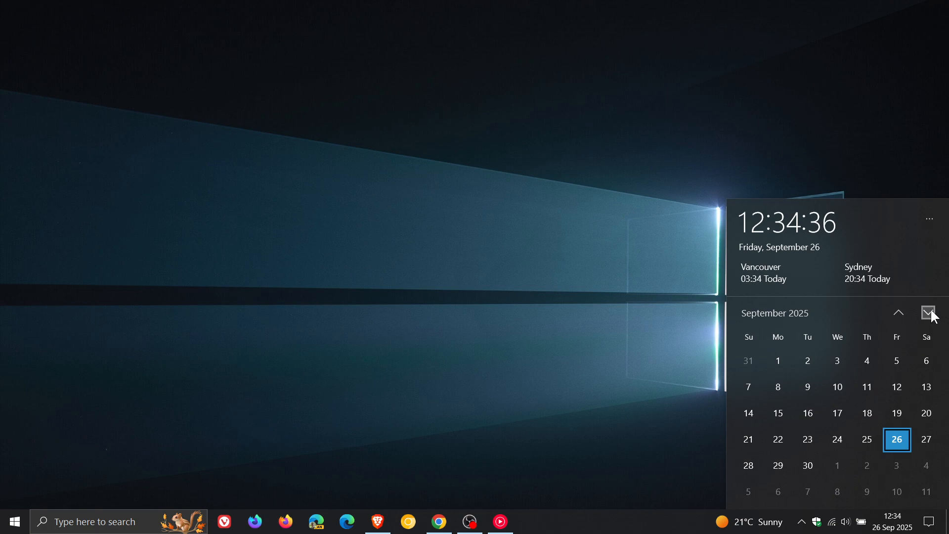
pyautogui.click(928, 313)
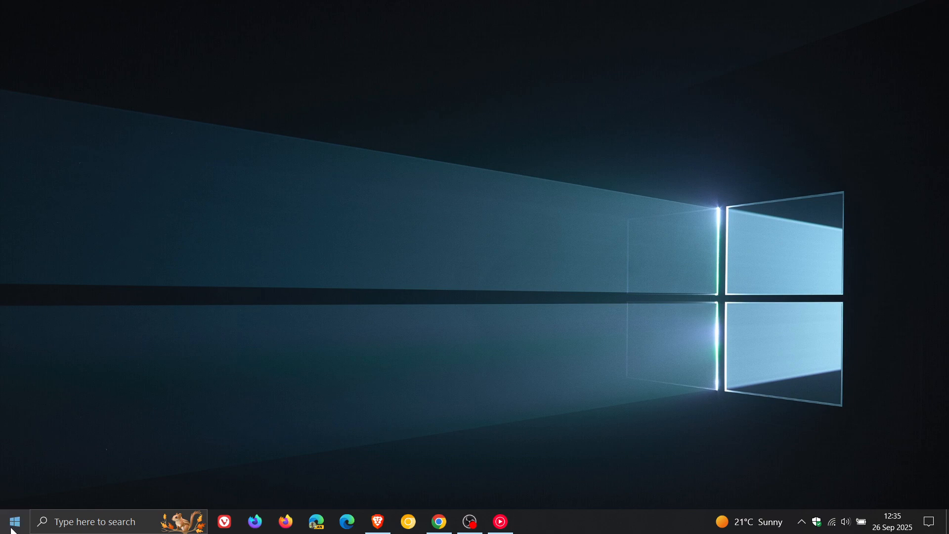
pyautogui.click(531, 521)
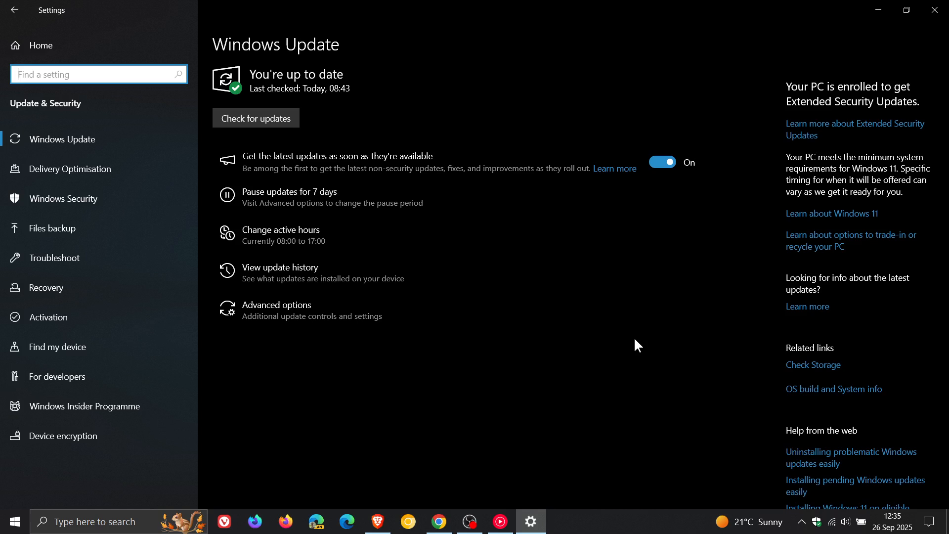
pyautogui.moveTo(903, 132)
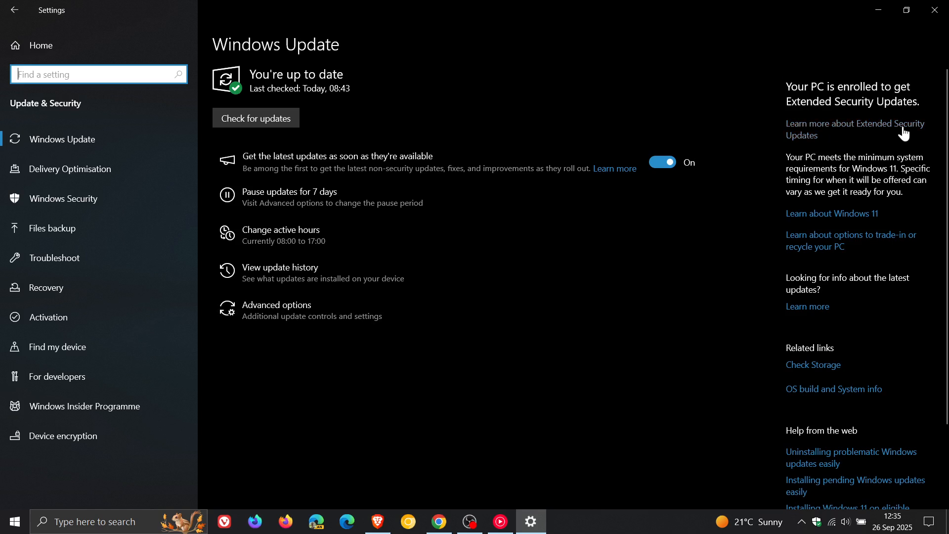
pyautogui.moveTo(868, 116)
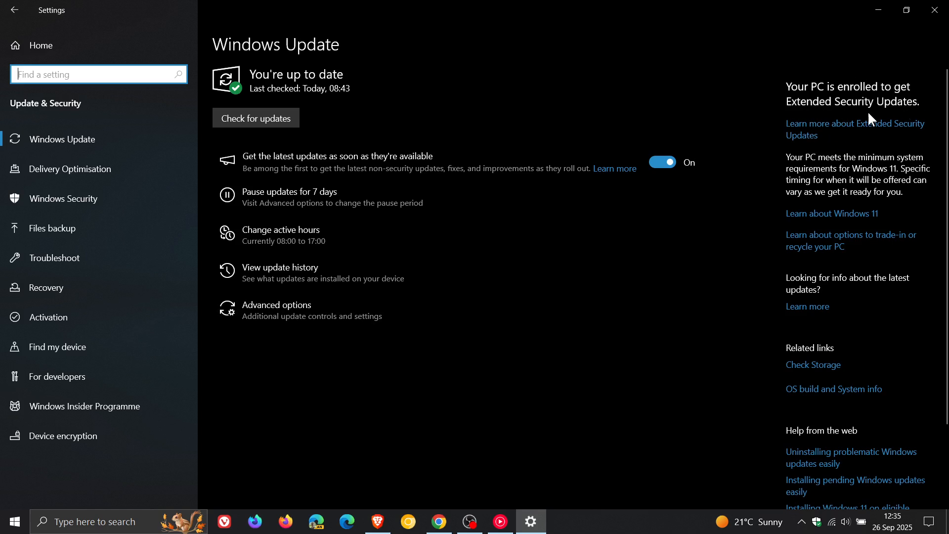
pyautogui.moveTo(893, 133)
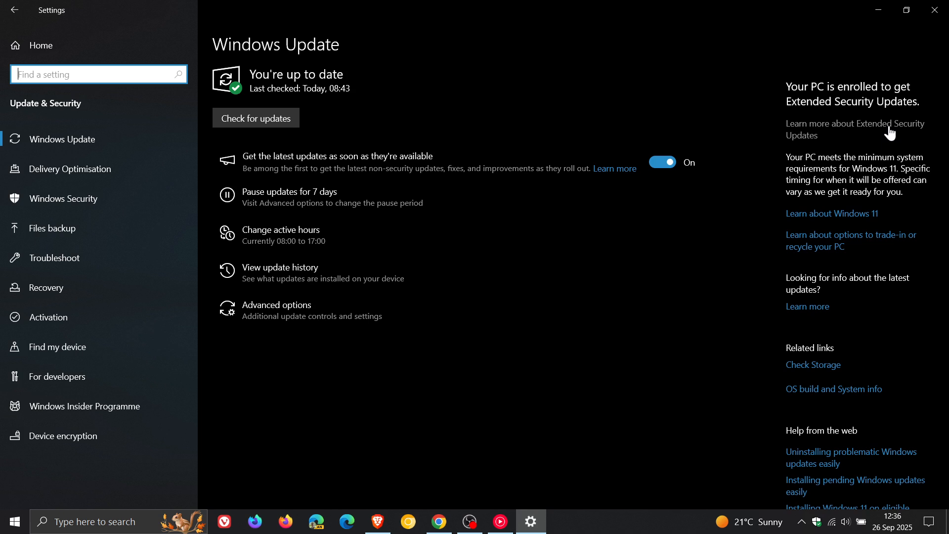
pyautogui.moveTo(617, 365)
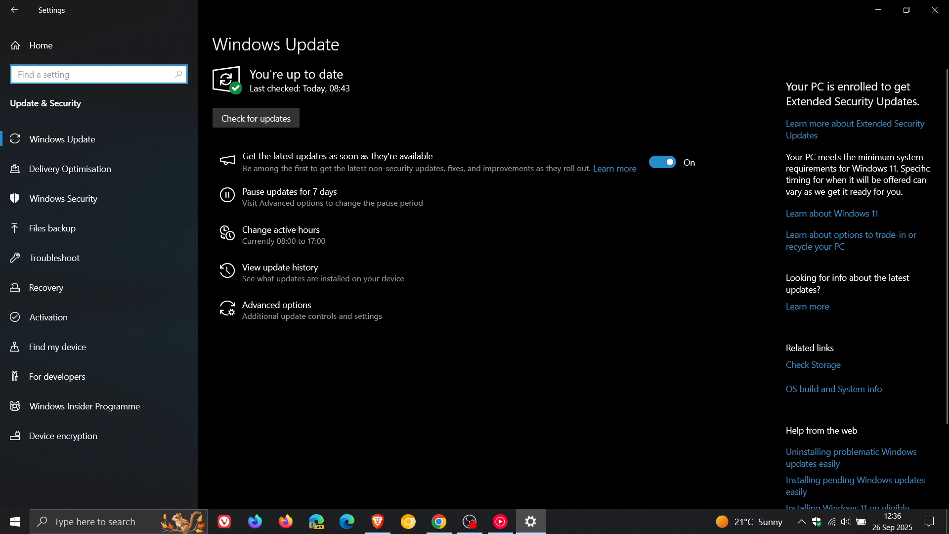
pyautogui.moveTo(599, 359)
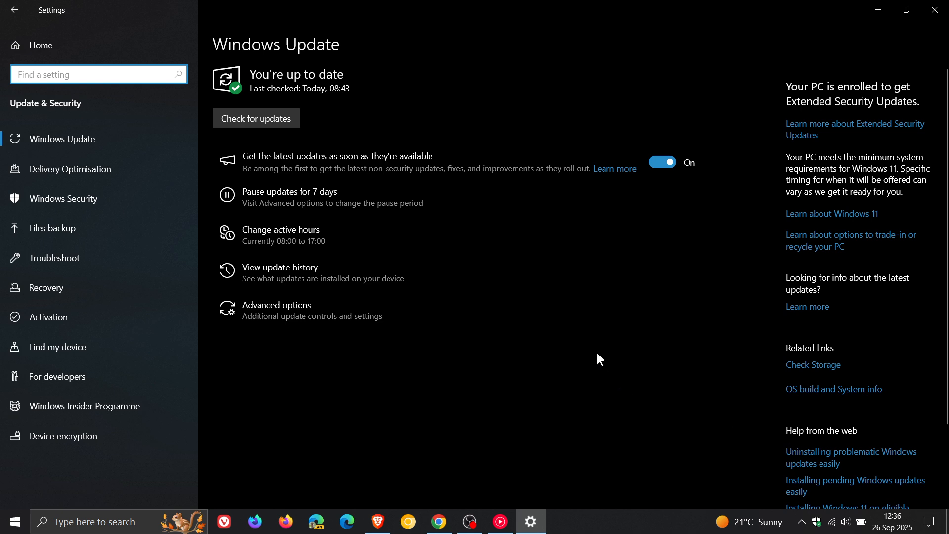
# - Open Microsoft's ESU support page and scroll to the European Economic Area sign-up section
pyautogui.click(935, 10)
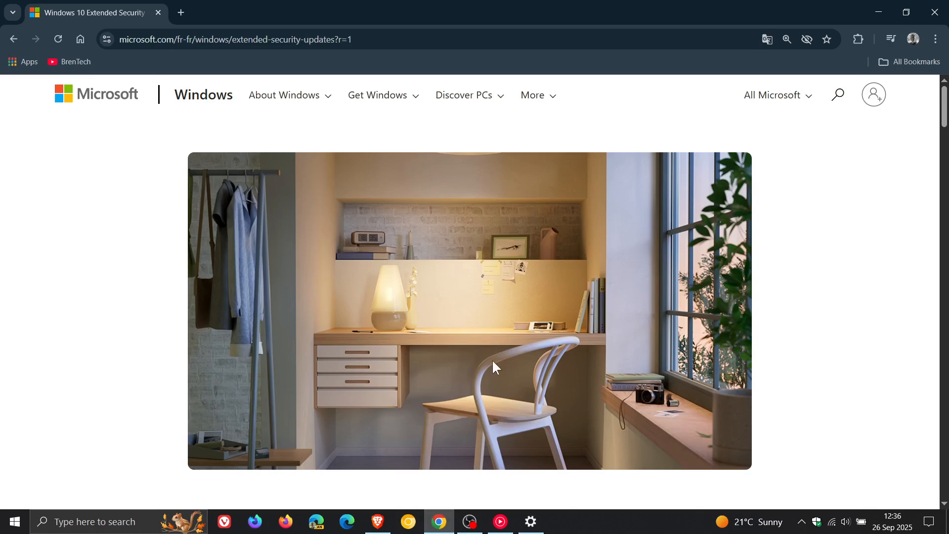
pyautogui.moveTo(847, 242)
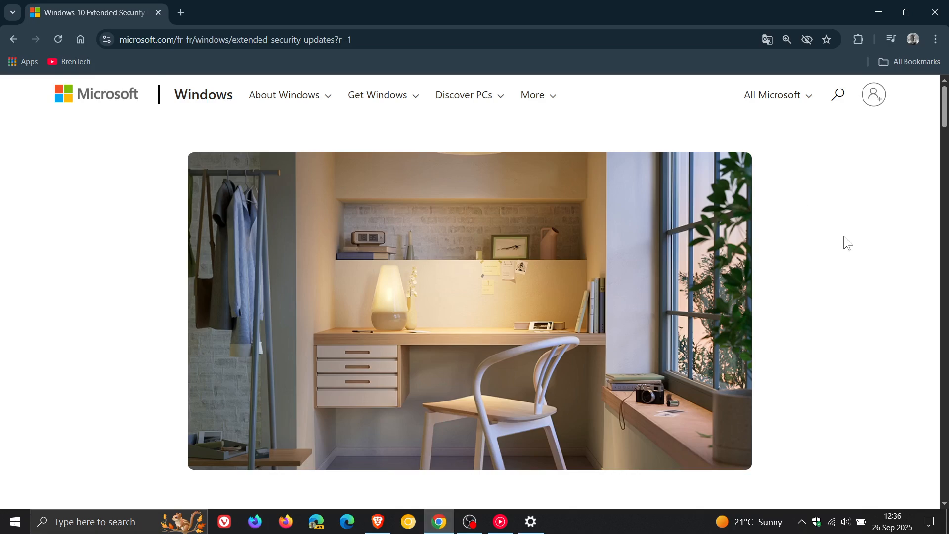
pyautogui.moveTo(839, 240)
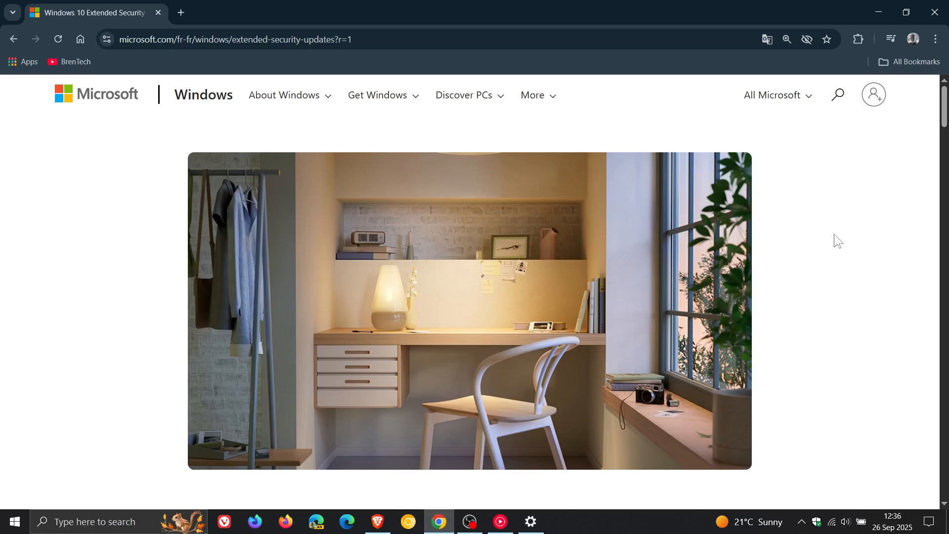
pyautogui.scroll(-3)
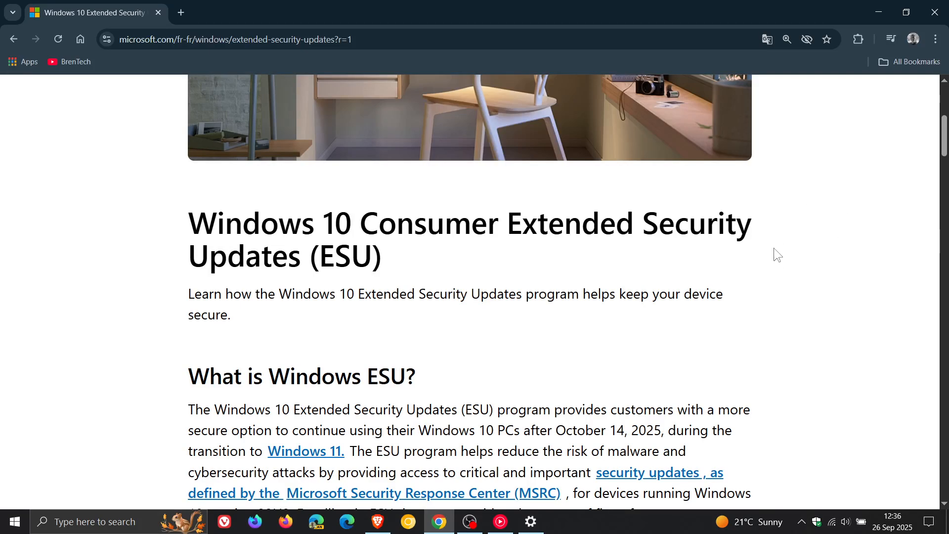
pyautogui.scroll(-3)
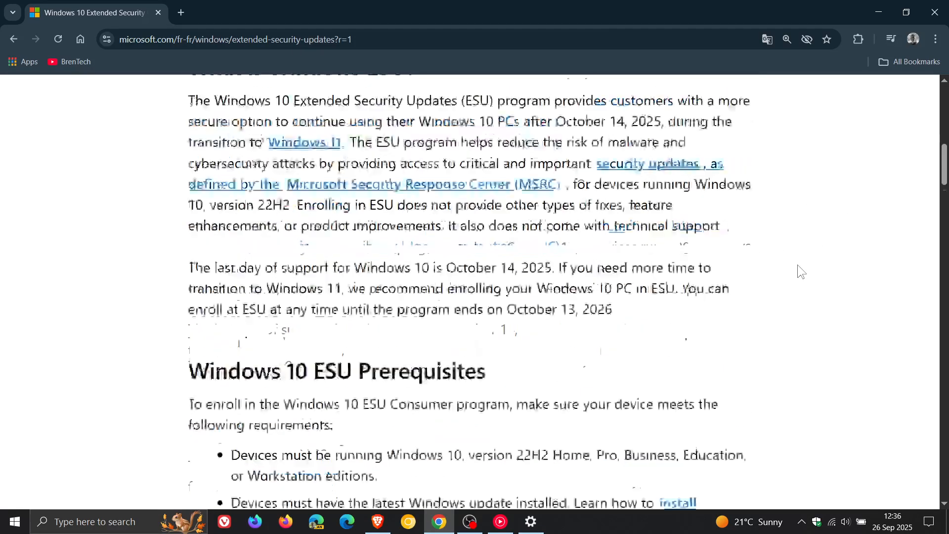
pyautogui.scroll(-3)
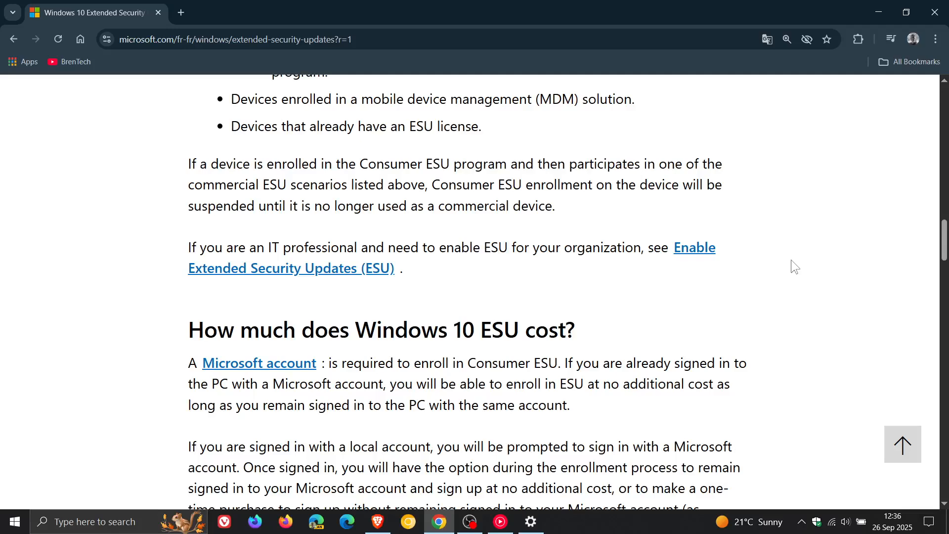
pyautogui.scroll(-3)
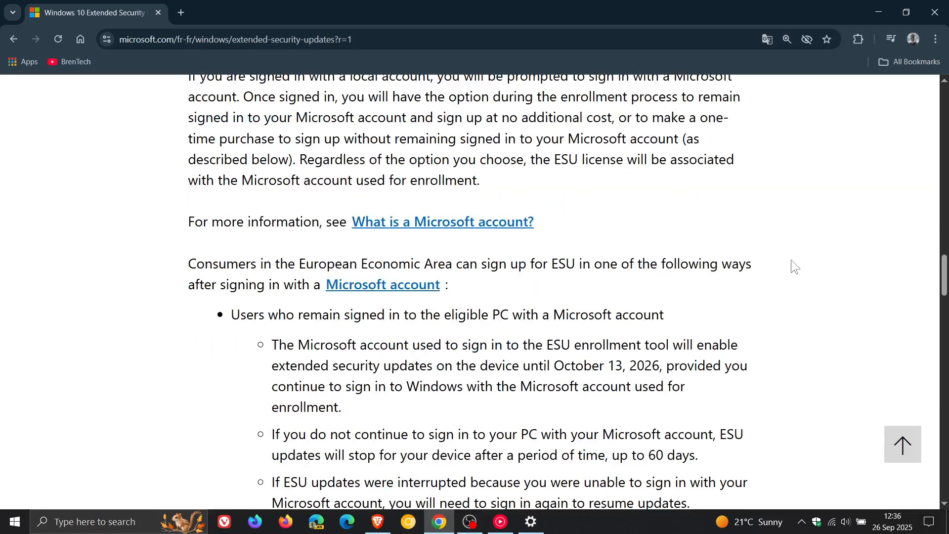
pyautogui.scroll(-3)
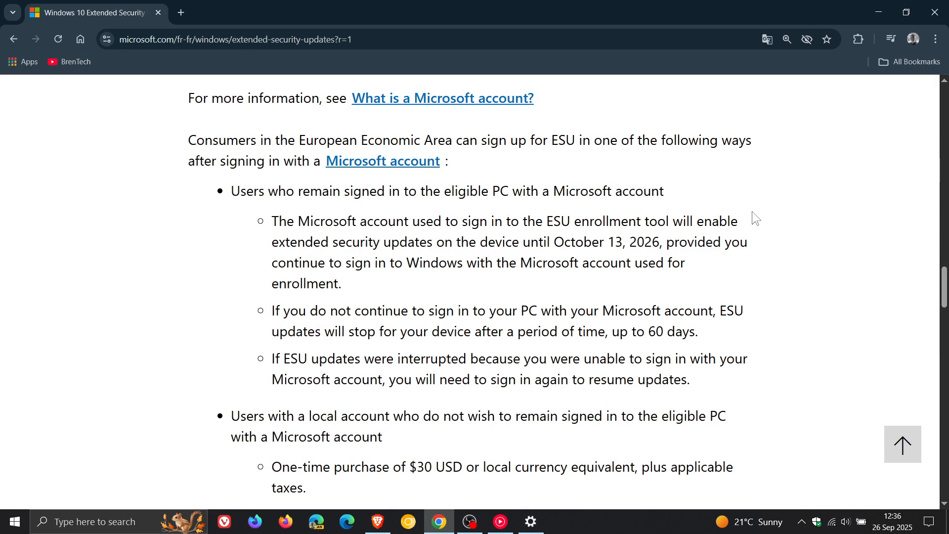
pyautogui.moveTo(778, 254)
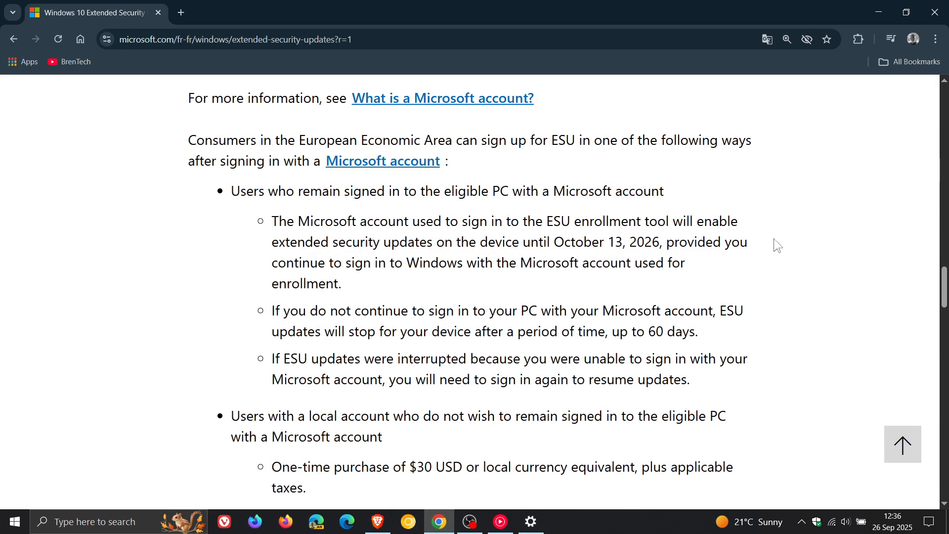
pyautogui.moveTo(796, 252)
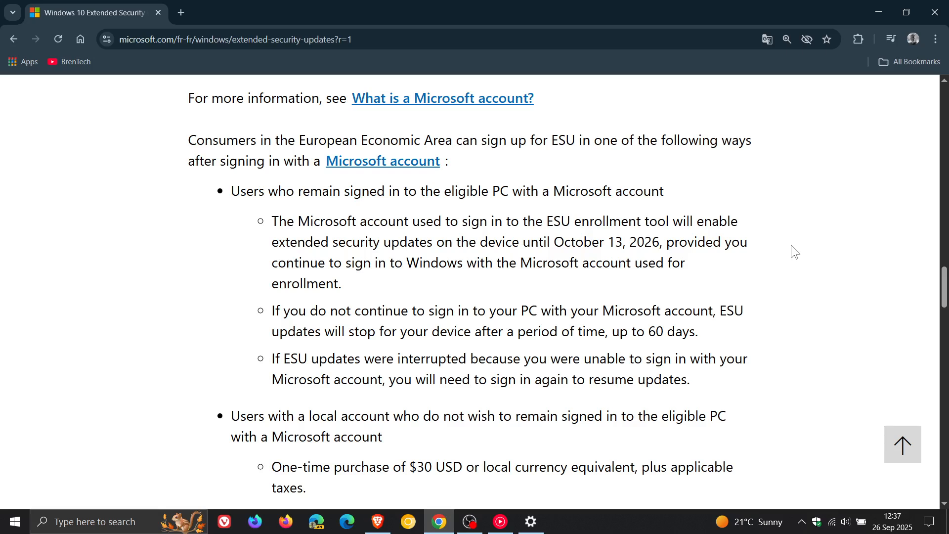
pyautogui.moveTo(701, 273)
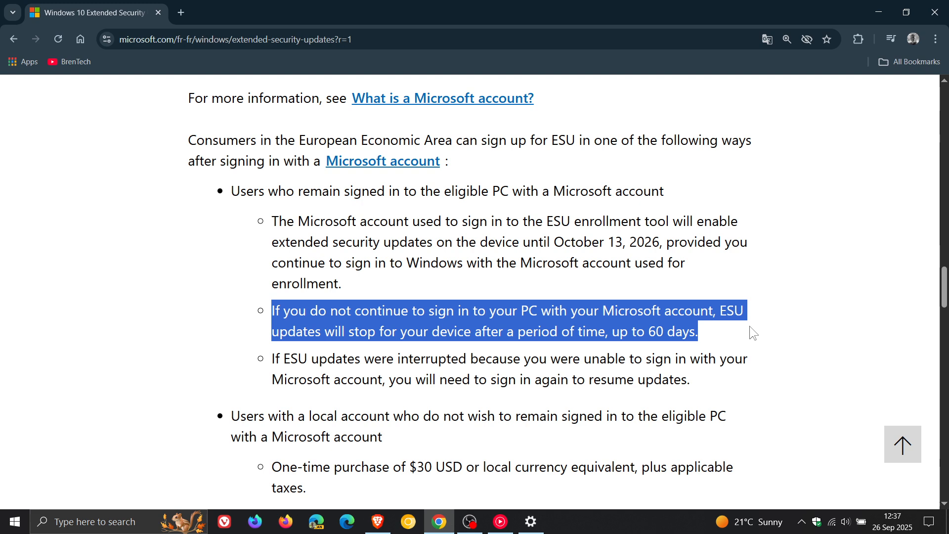
pyautogui.moveTo(465, 378)
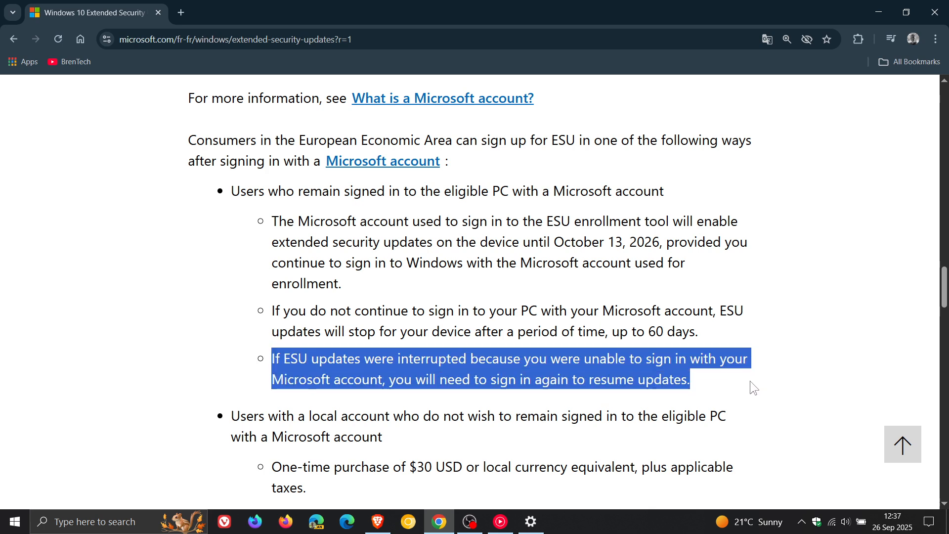
pyautogui.moveTo(802, 325)
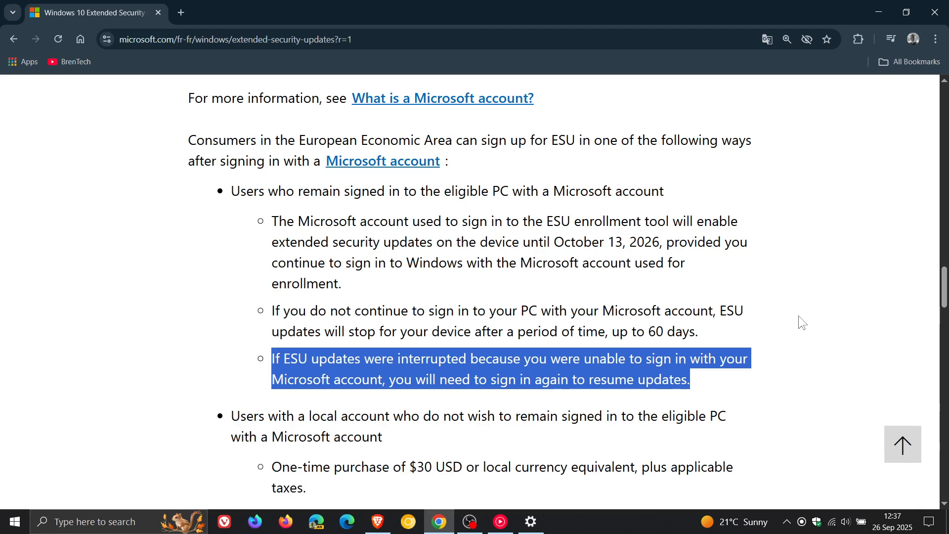
pyautogui.scroll(-3)
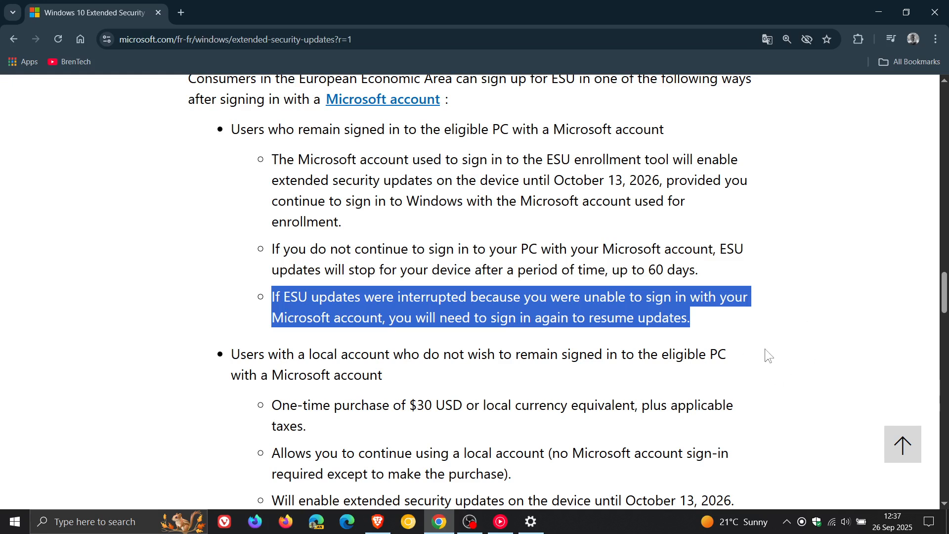
pyautogui.moveTo(448, 370)
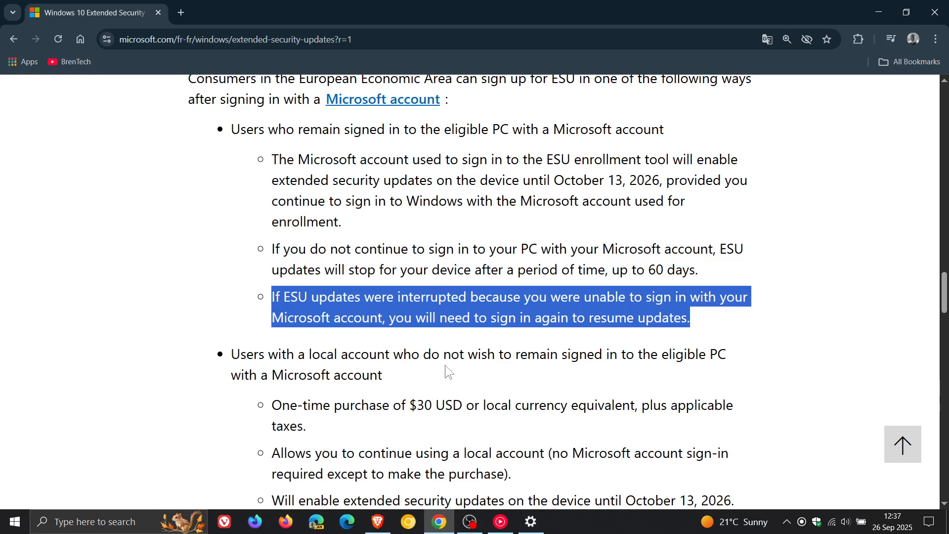
pyautogui.moveTo(694, 375)
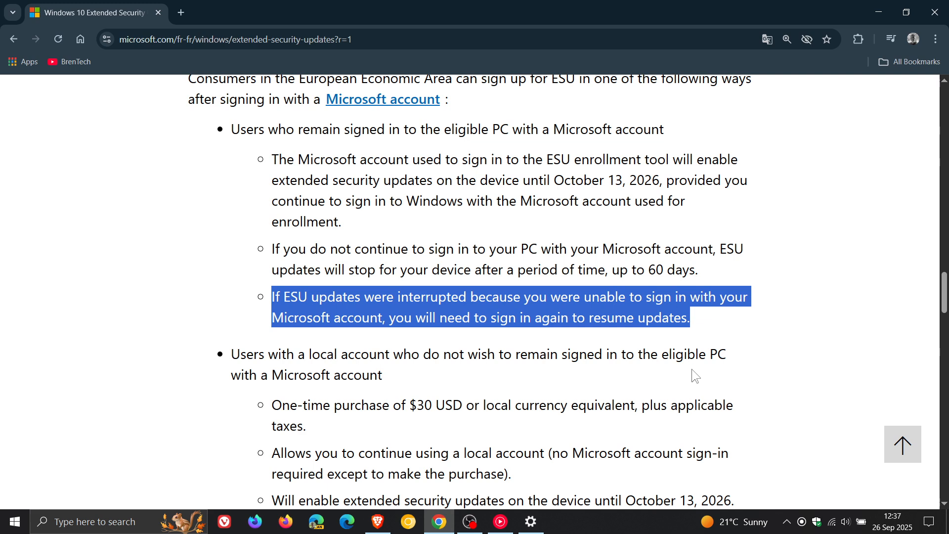
pyautogui.moveTo(414, 381)
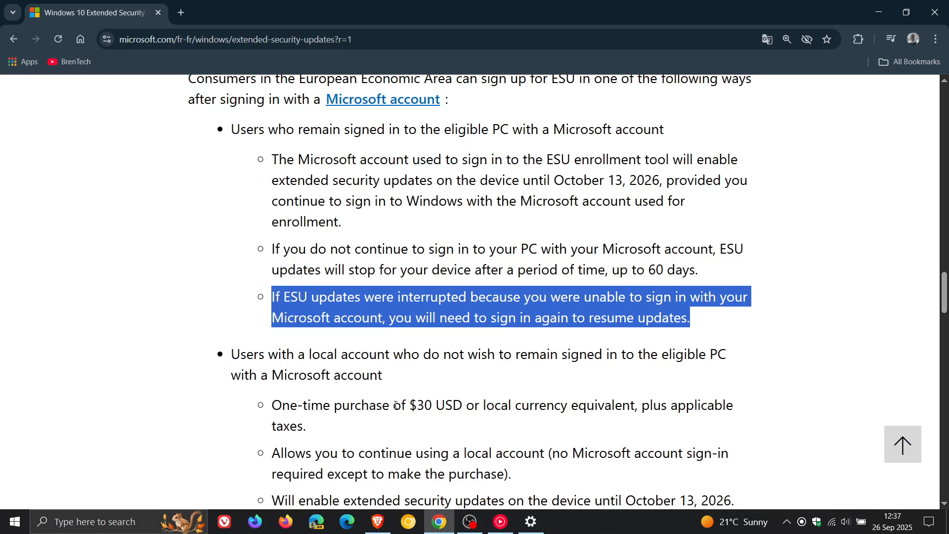
# - Highlight 'of $30 USD', minimise Chrome, and return to the Windows Update settings
pyautogui.doubleClick(425, 405)
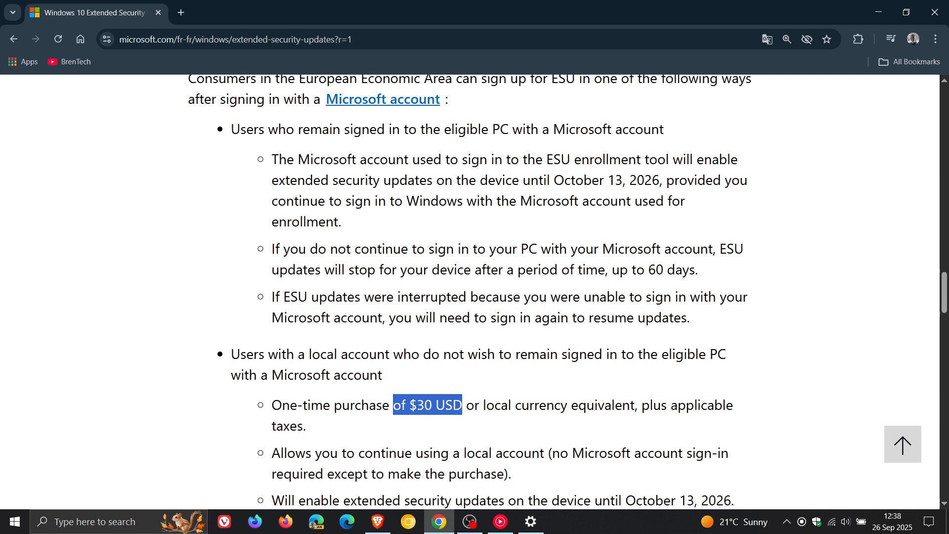
pyautogui.moveTo(882, 12)
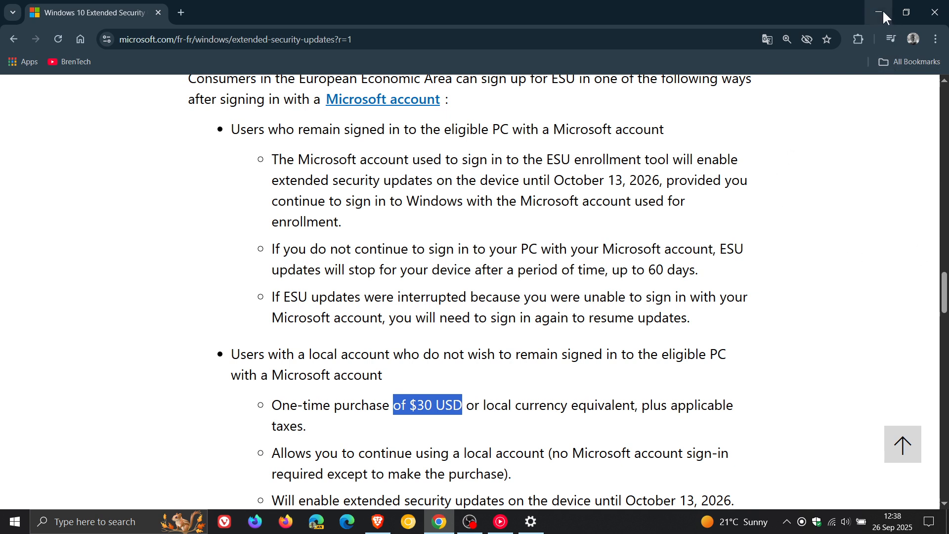
pyautogui.click(882, 12)
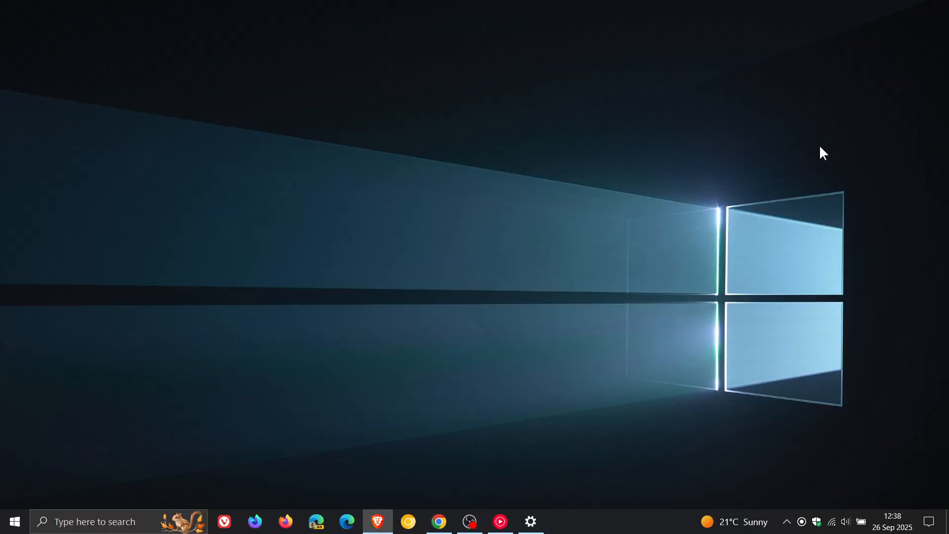
pyautogui.moveTo(815, 160)
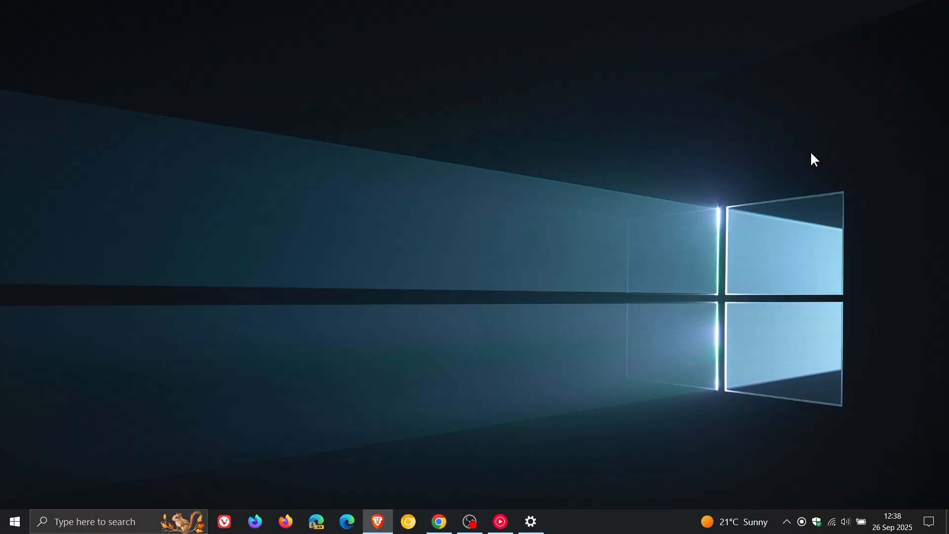
pyautogui.moveTo(529, 521)
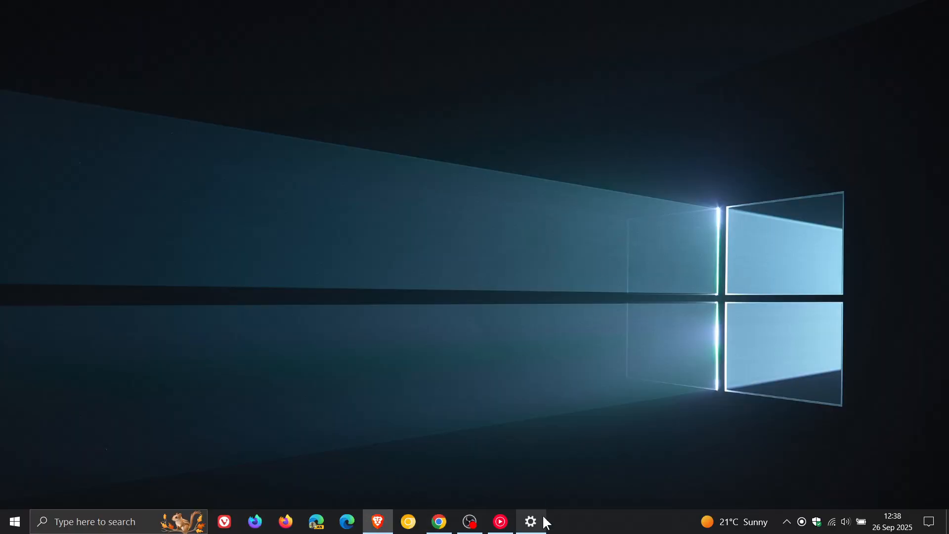
pyautogui.click(531, 521)
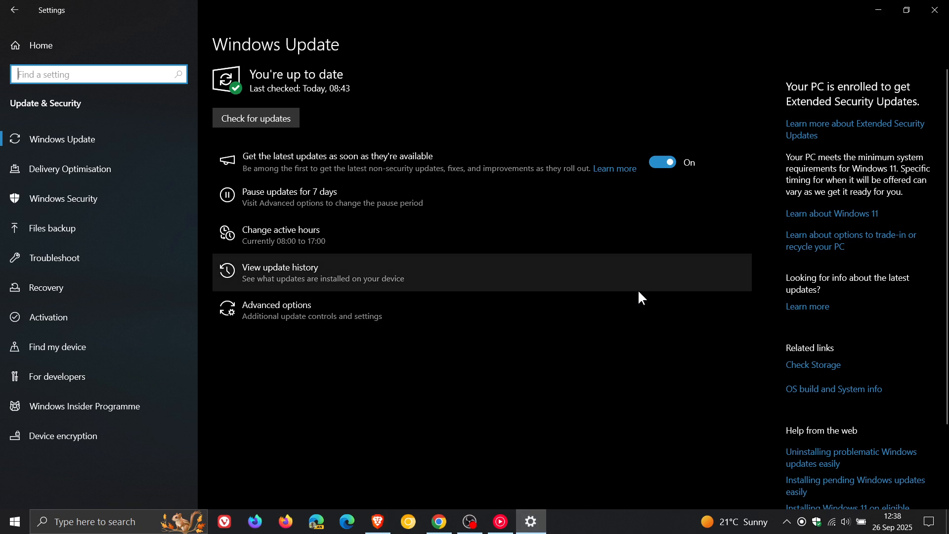
pyautogui.moveTo(752, 98)
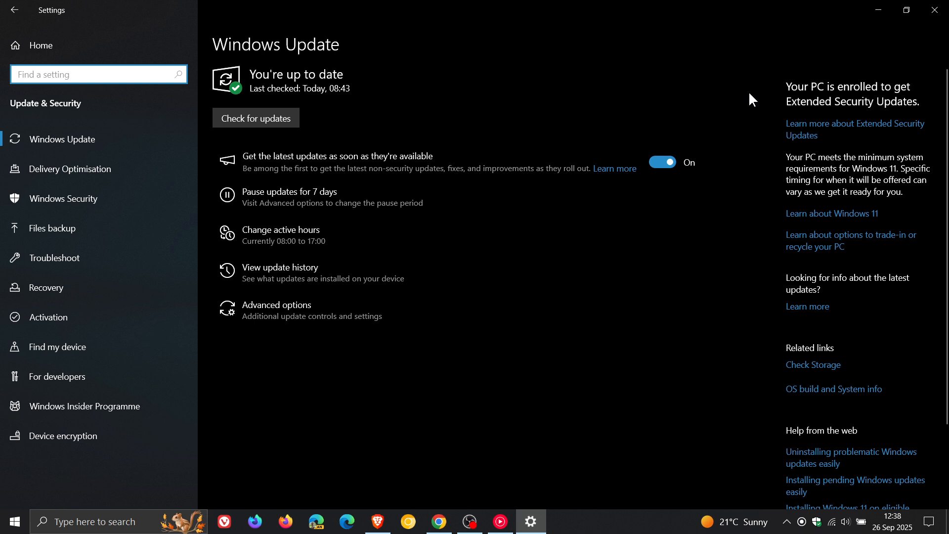
pyautogui.moveTo(735, 101)
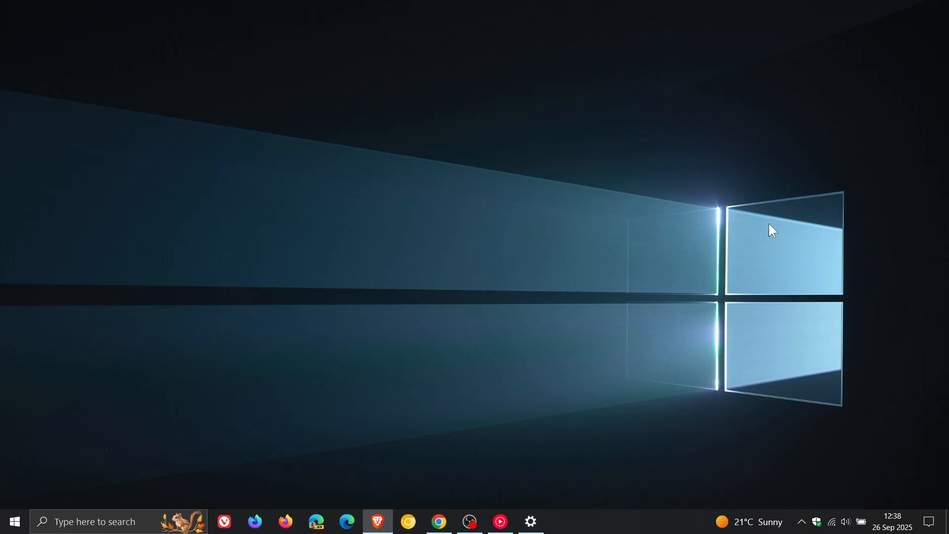
pyautogui.moveTo(716, 215)
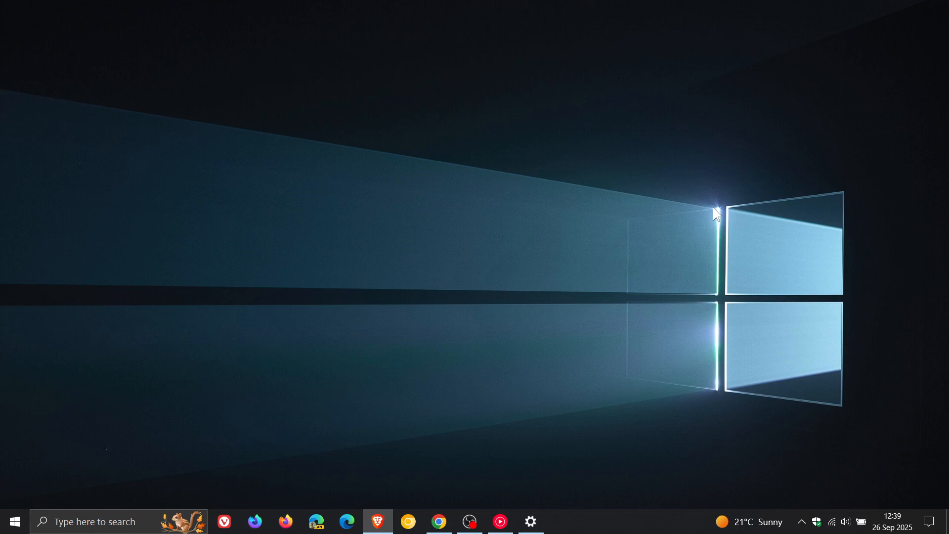
pyautogui.moveTo(617, 237)
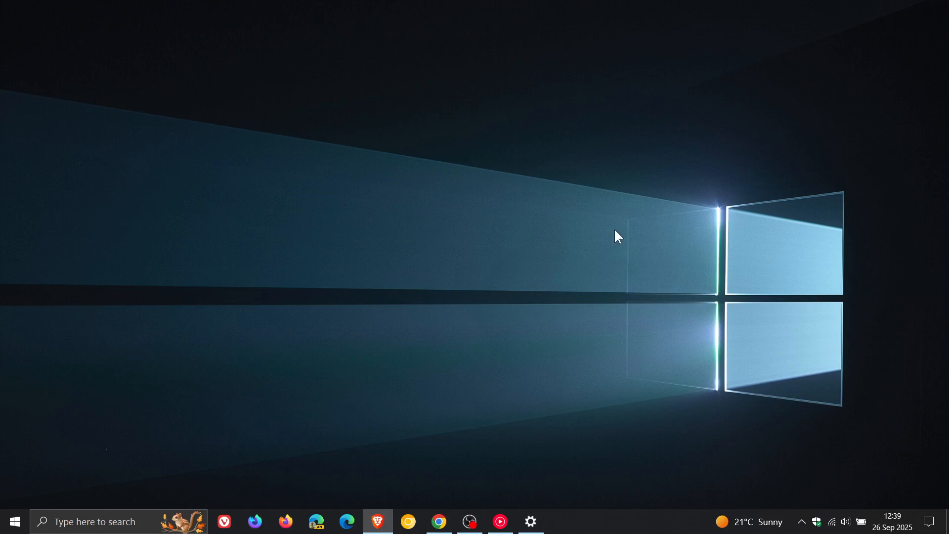
pyautogui.moveTo(579, 229)
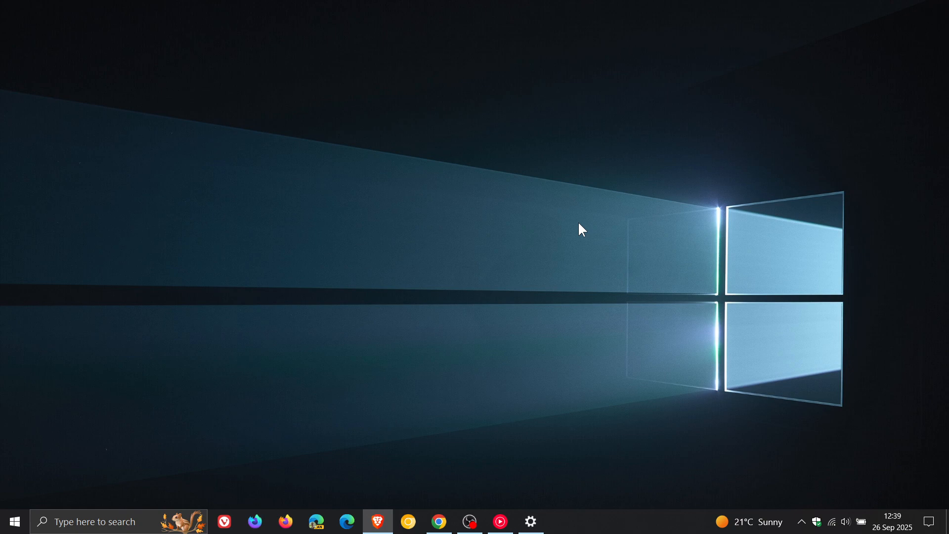
pyautogui.moveTo(692, 192)
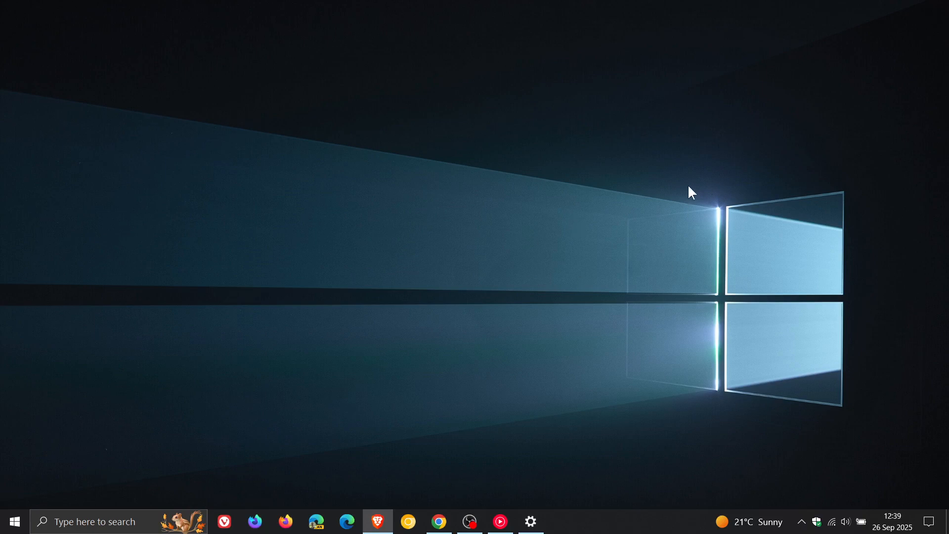
pyautogui.moveTo(674, 211)
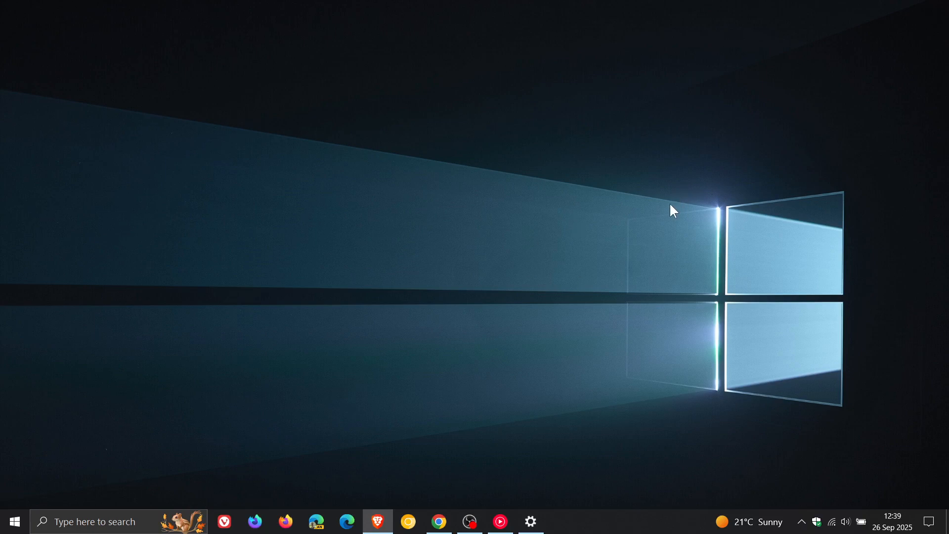